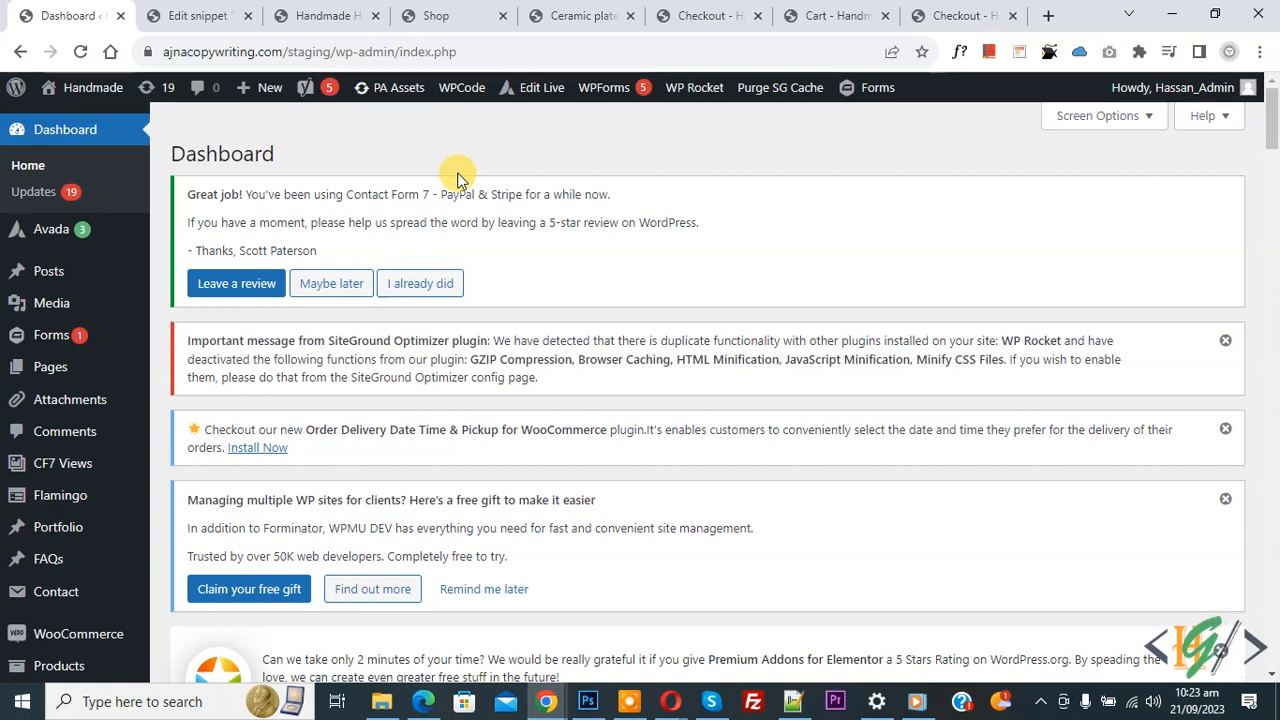
Open WooCommerce Settings on the Accounts & Privacy tab.
scroll("down", 3)
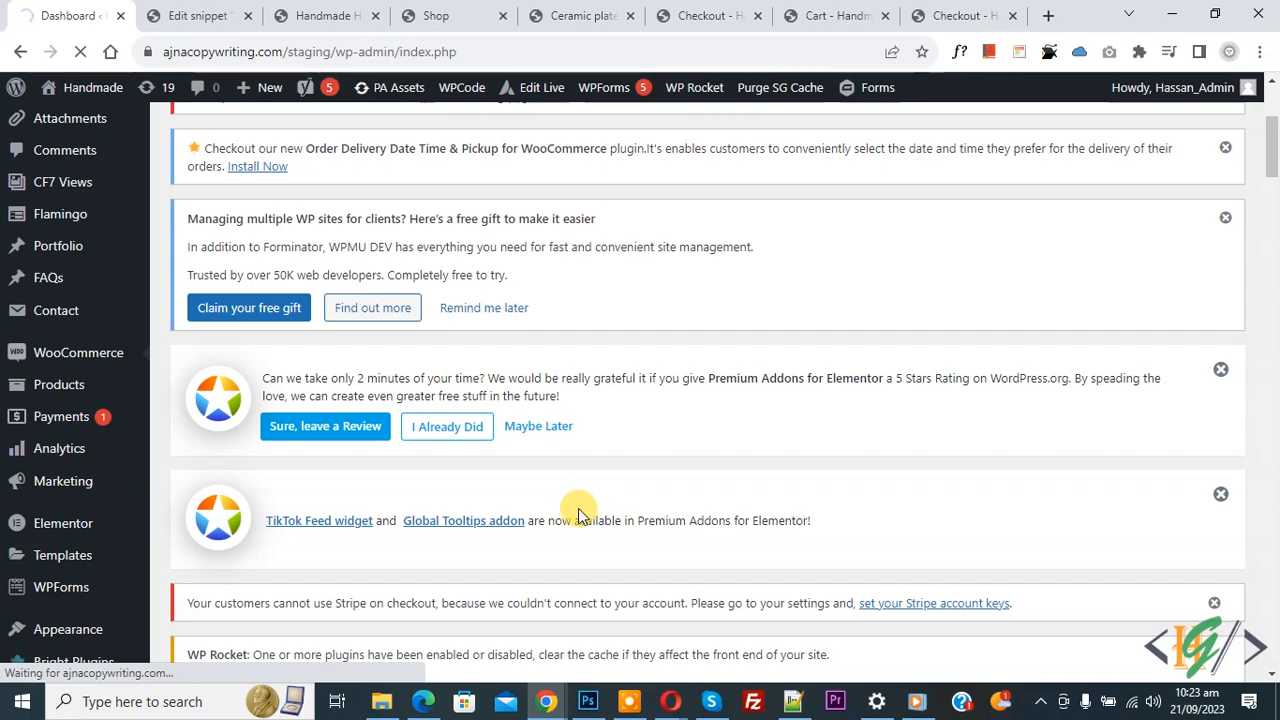
left_click(78, 352)
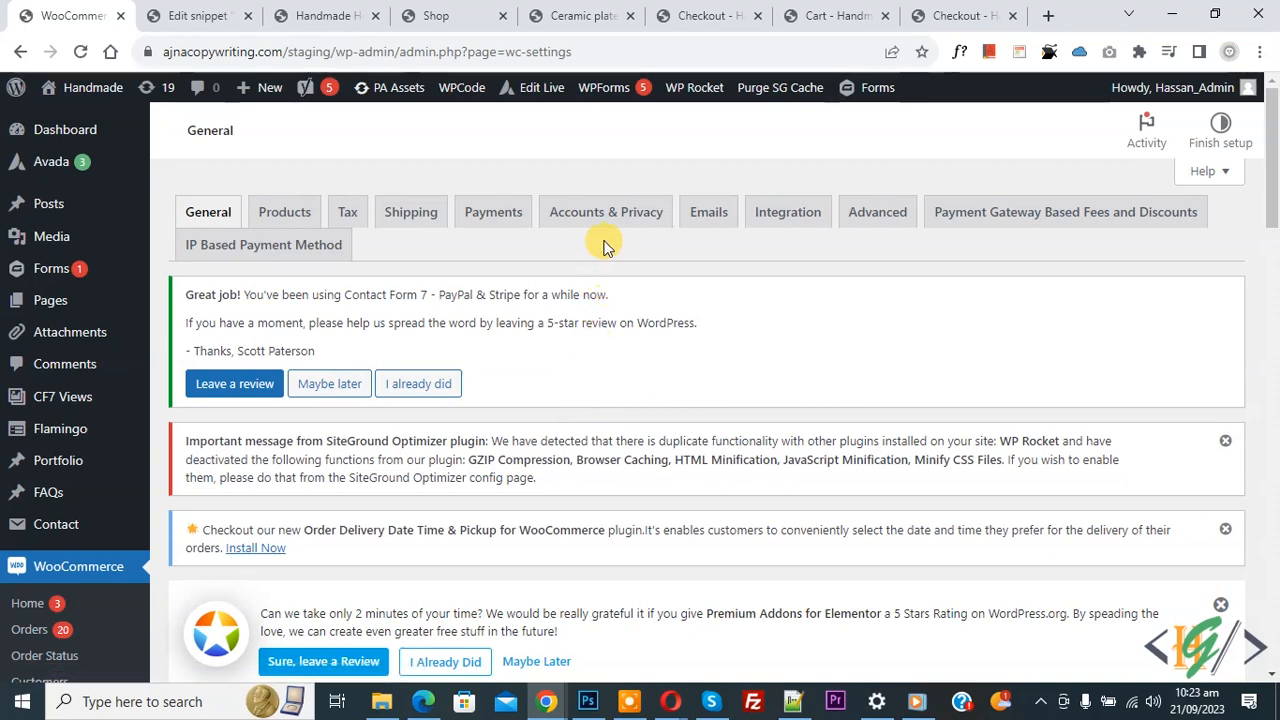
left_click(605, 211)
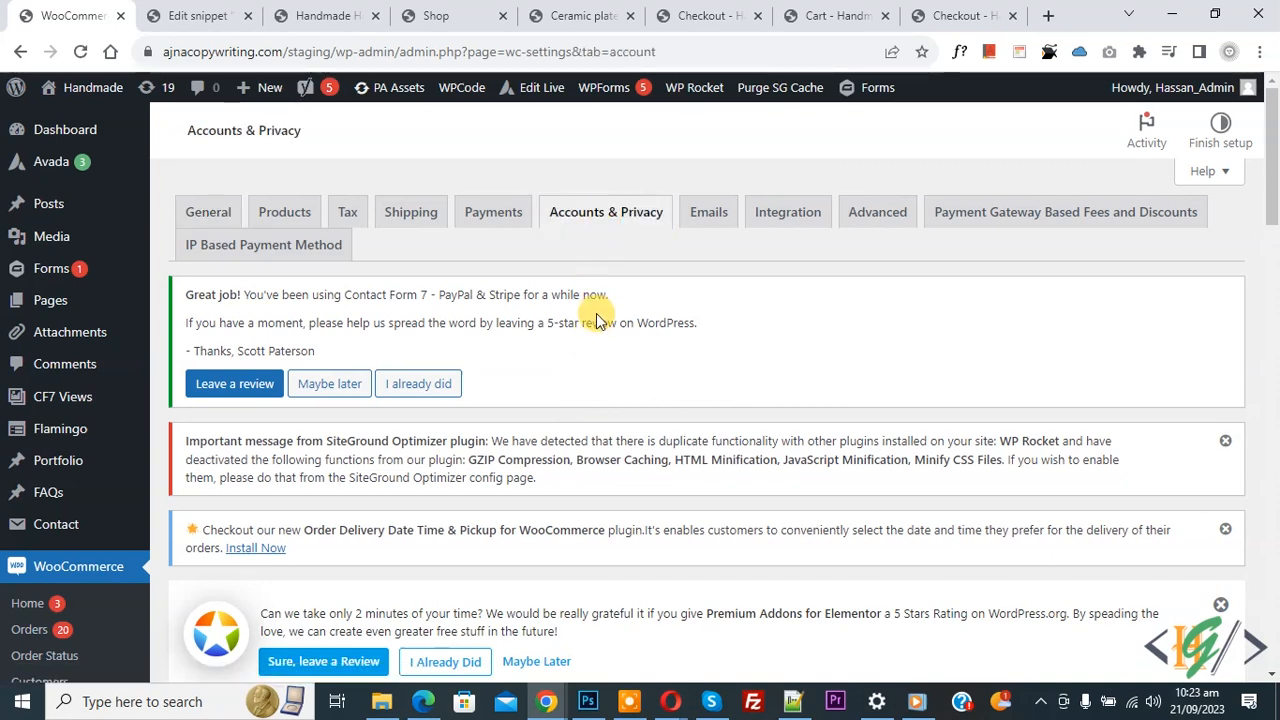
scroll("down", 3)
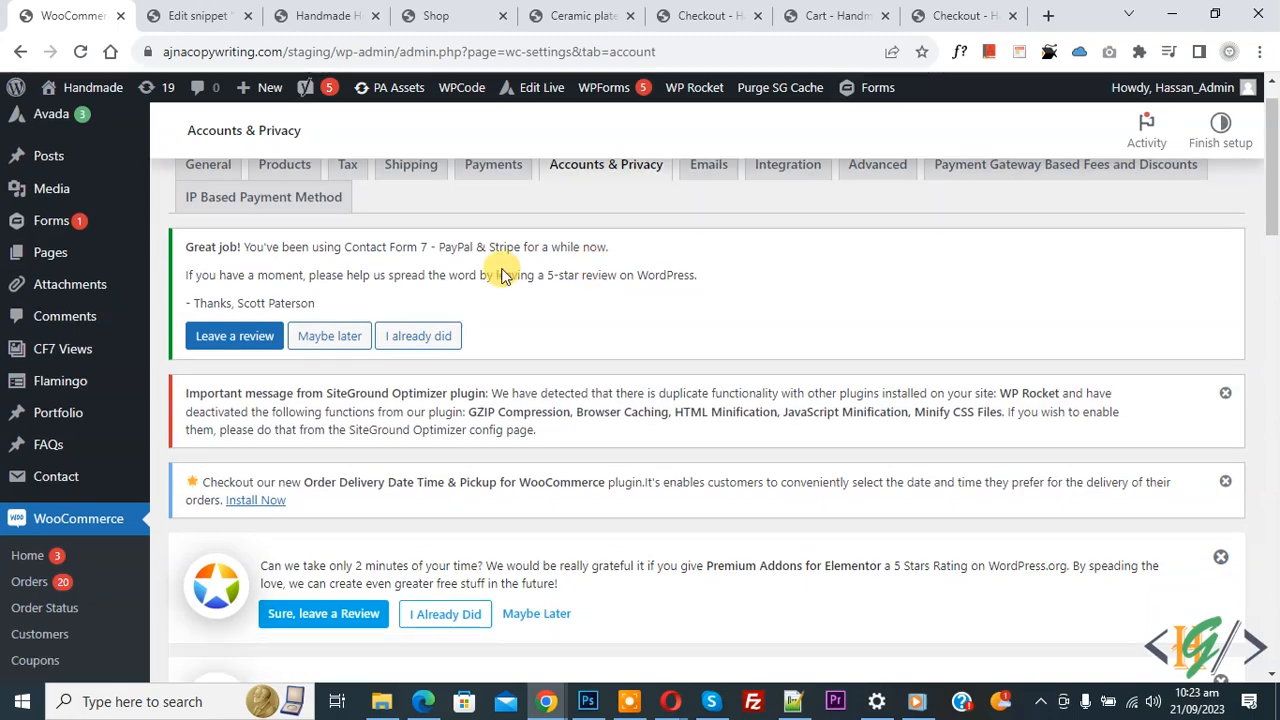
Uncheck 'Allow customers to create an account during checkout' and save the settings.
scroll("down", 3)
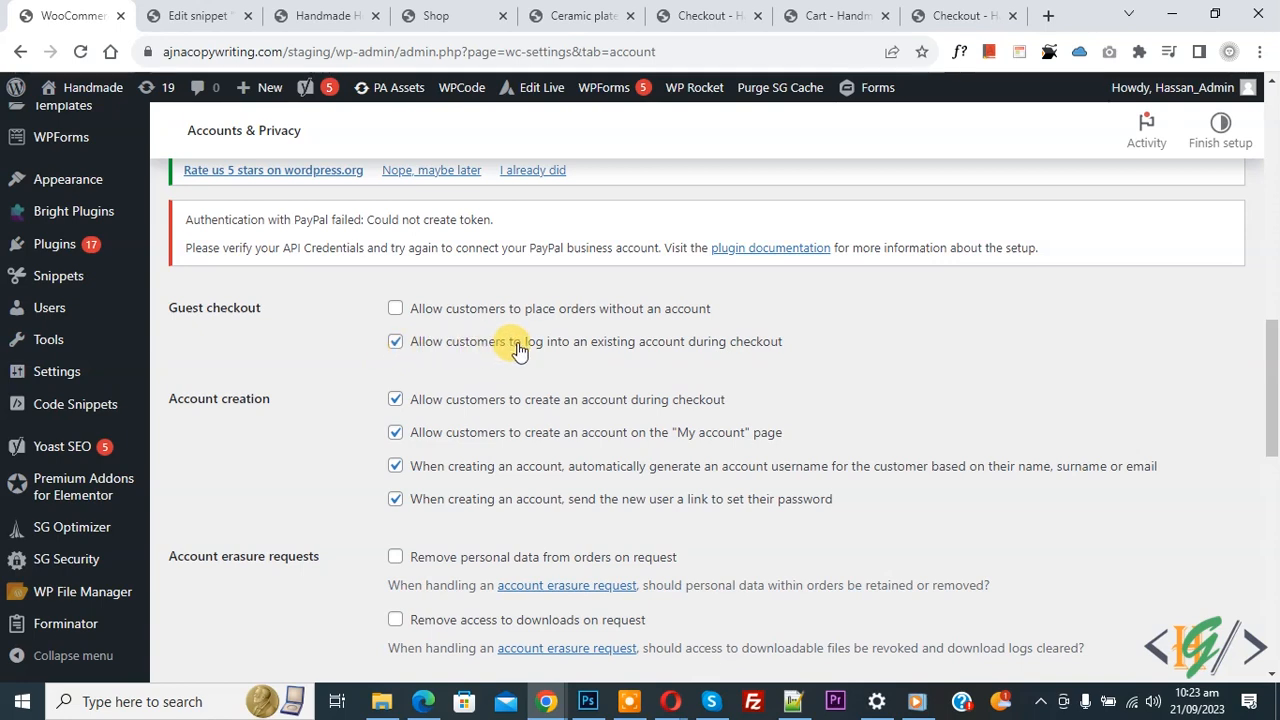
mouse_move(648, 352)
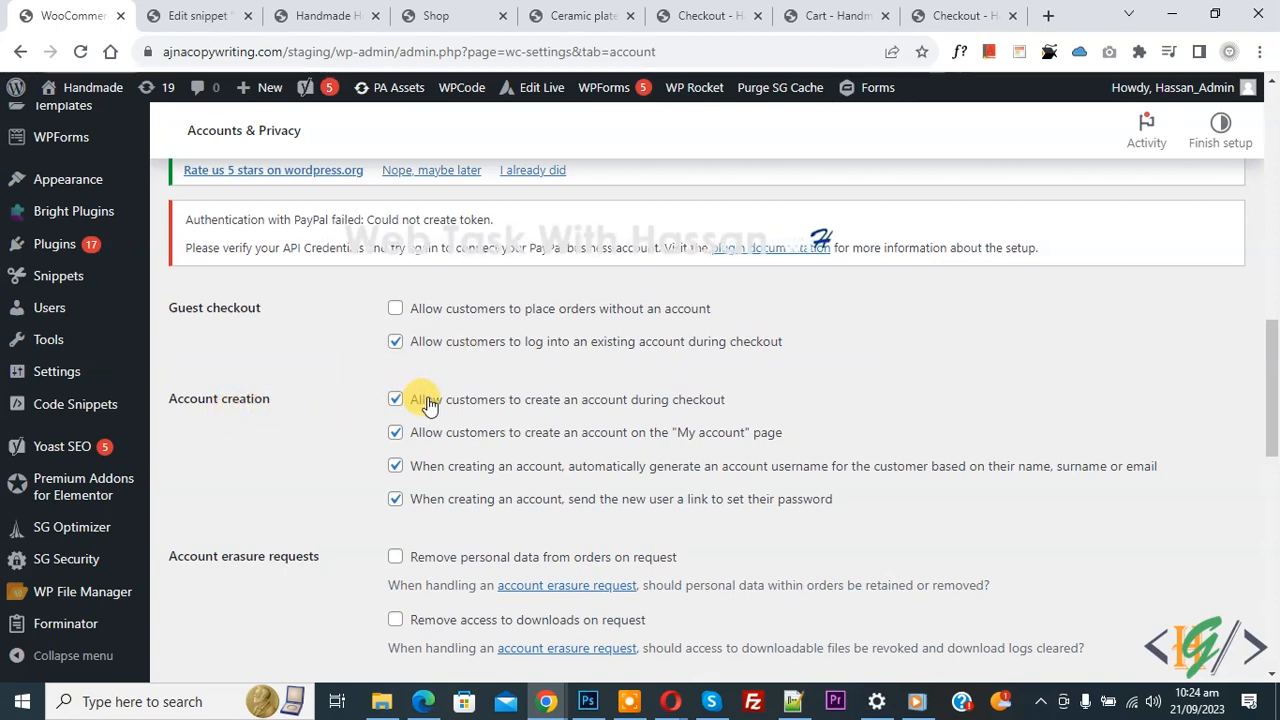
mouse_move(593, 411)
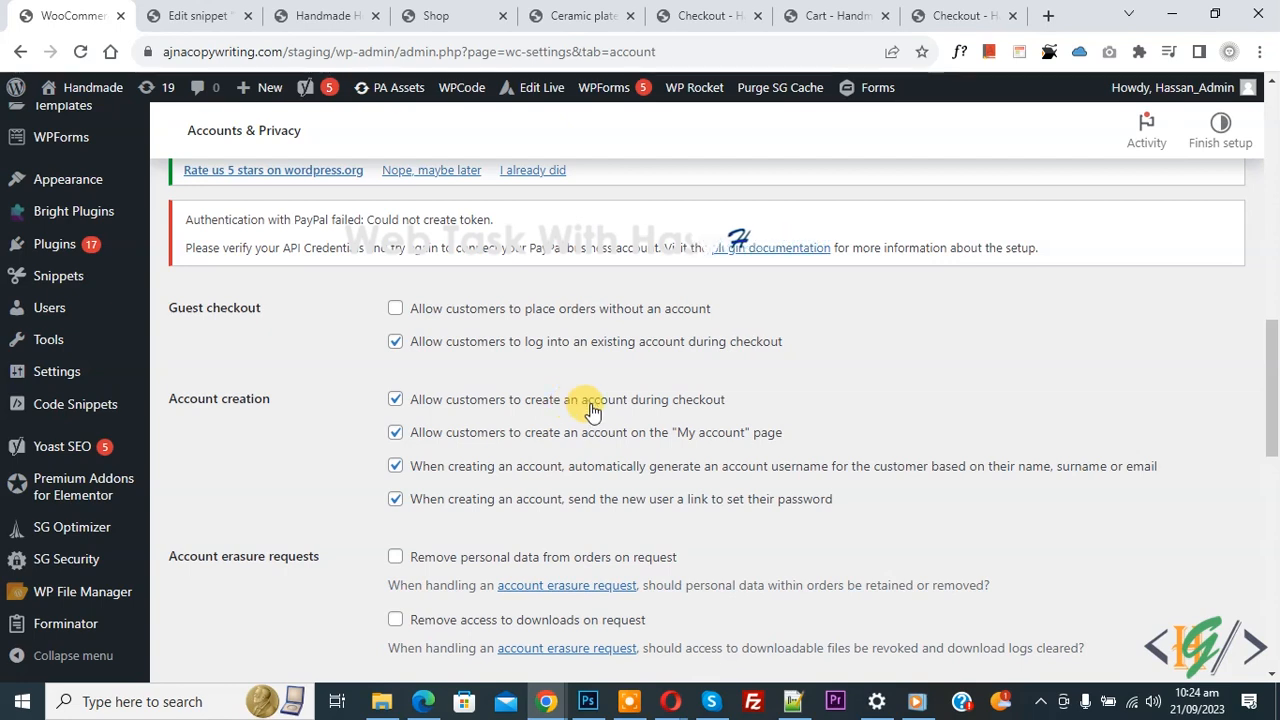
mouse_move(670, 408)
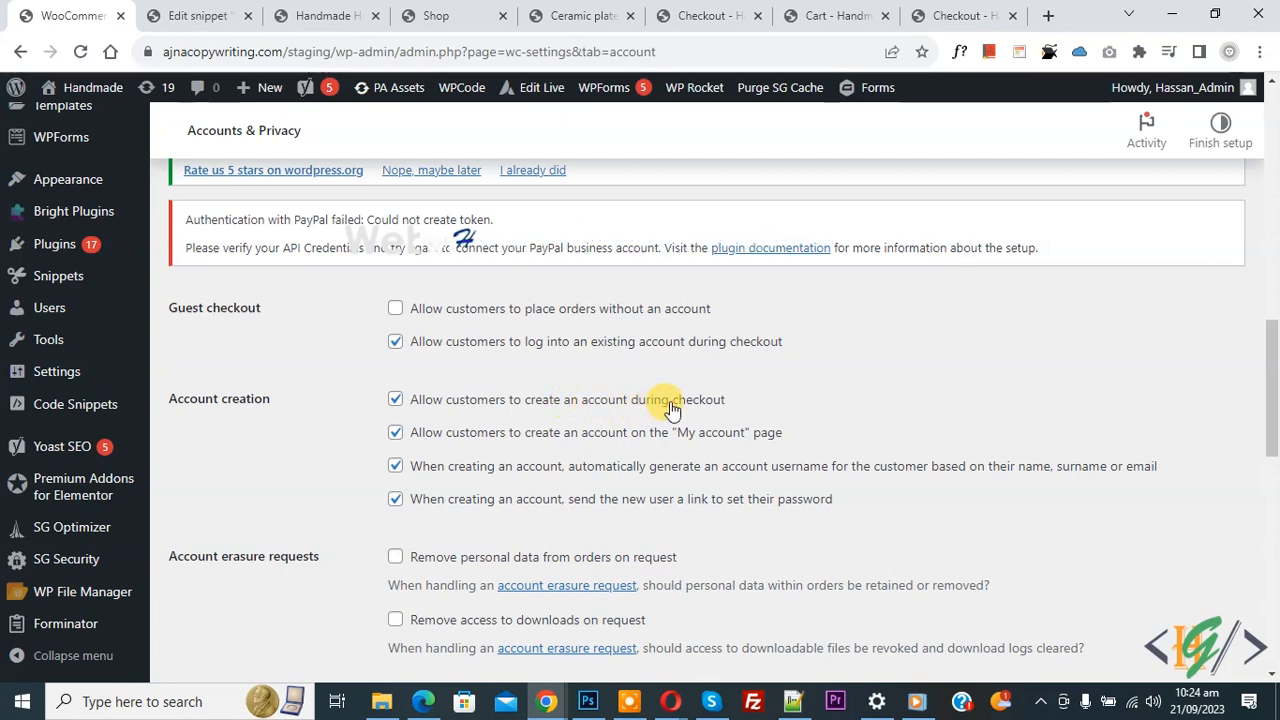
left_click(395, 399)
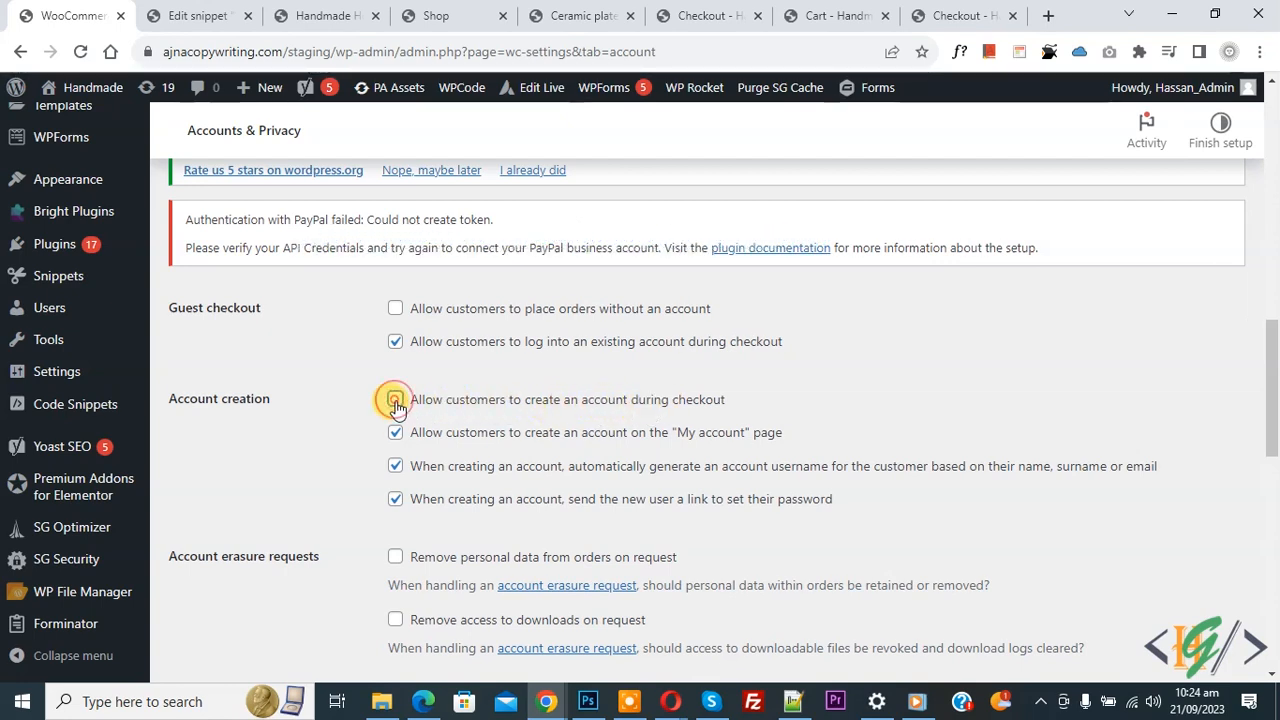
left_click(395, 399)
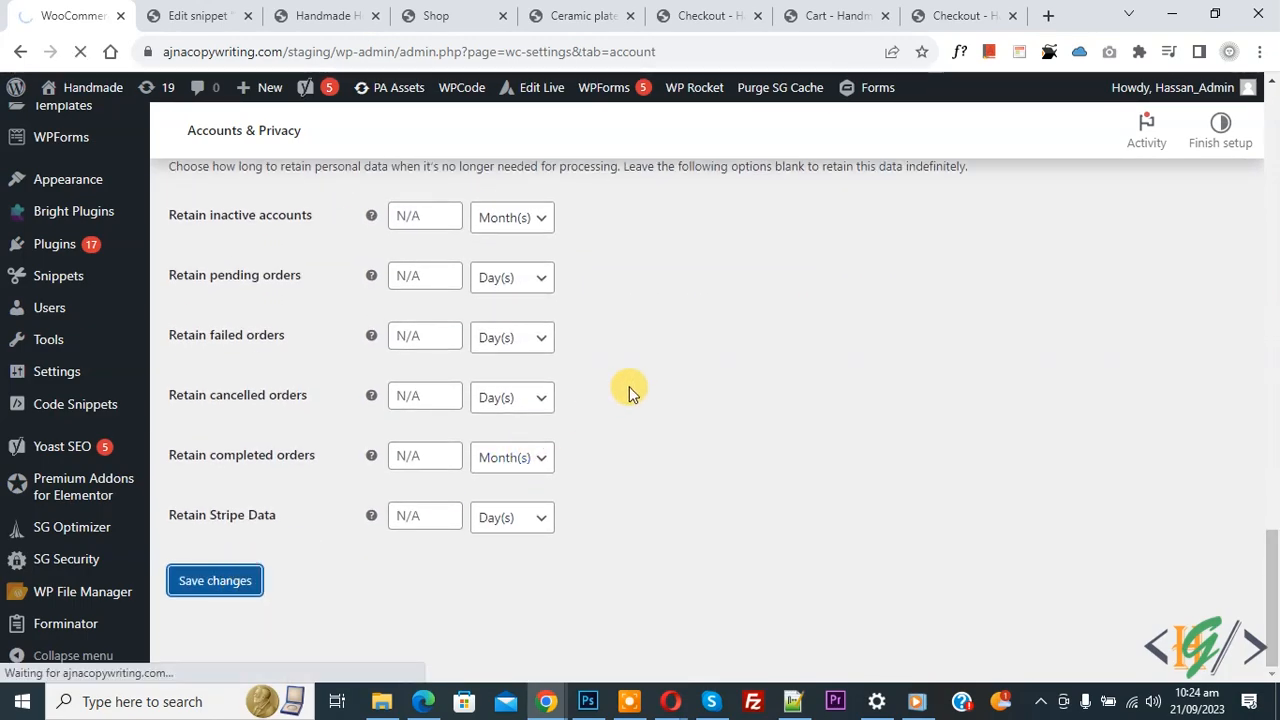
Scroll the reloaded Accounts & Privacy page to confirm checkout account creation stays unchecked.
scroll("up", 3)
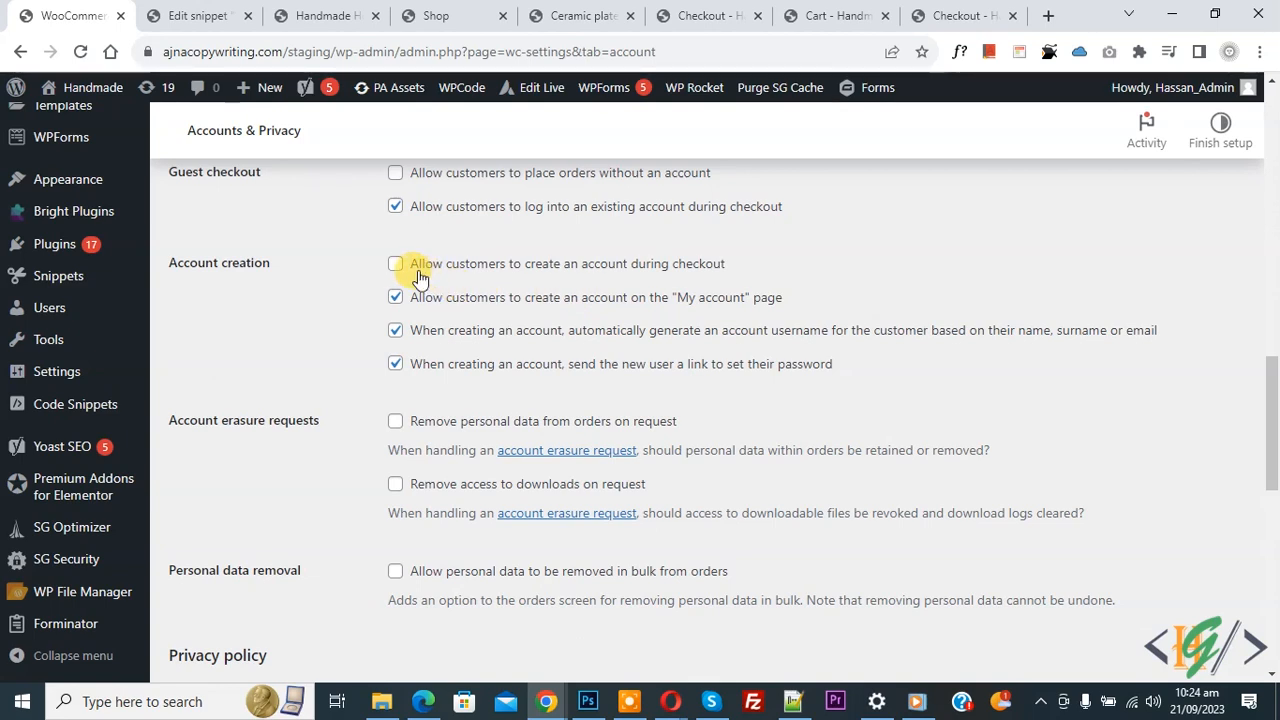
mouse_move(562, 278)
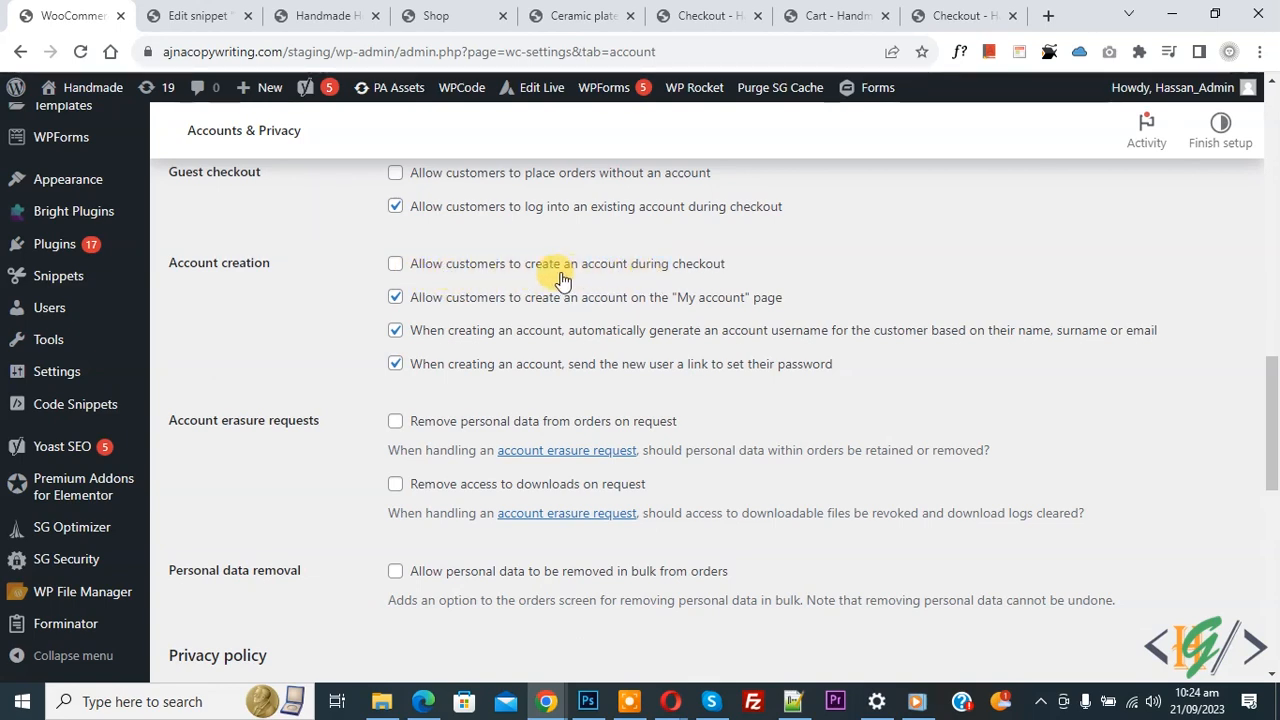